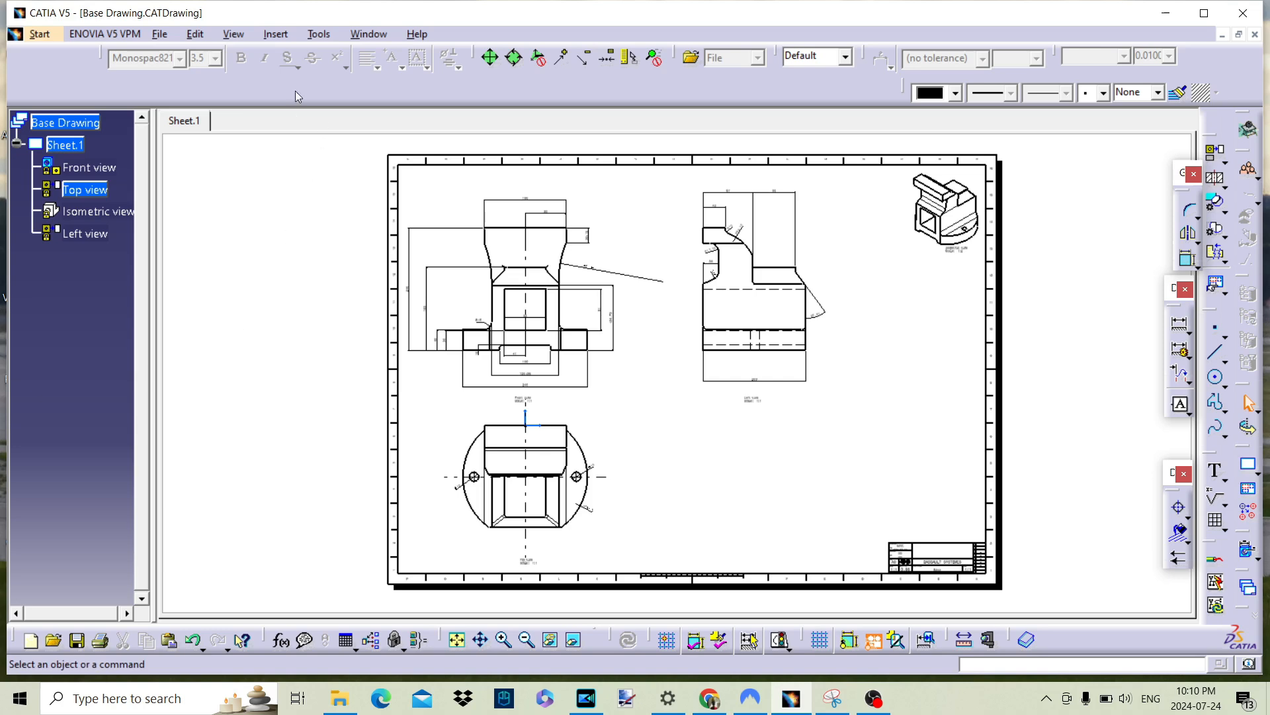
# Insert a new blank sheet, Sheet.2, from the Insert menu
pyautogui.click(275, 33)
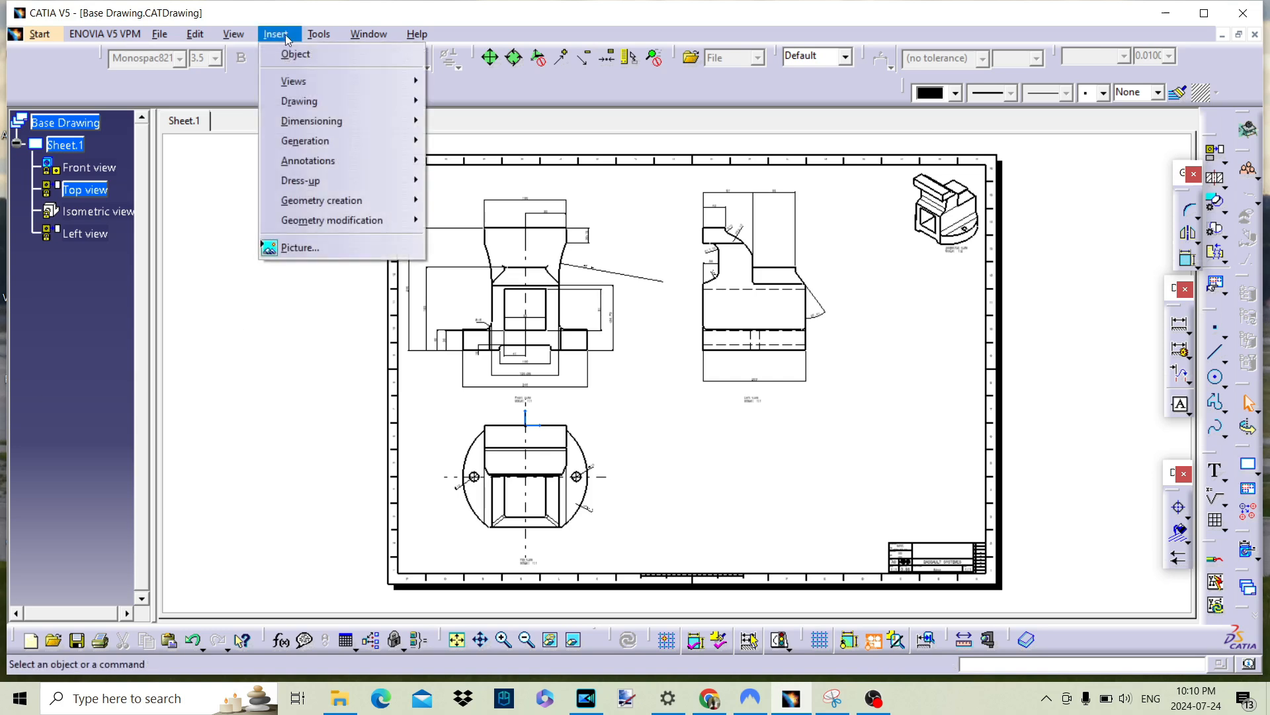
pyautogui.moveTo(294, 80)
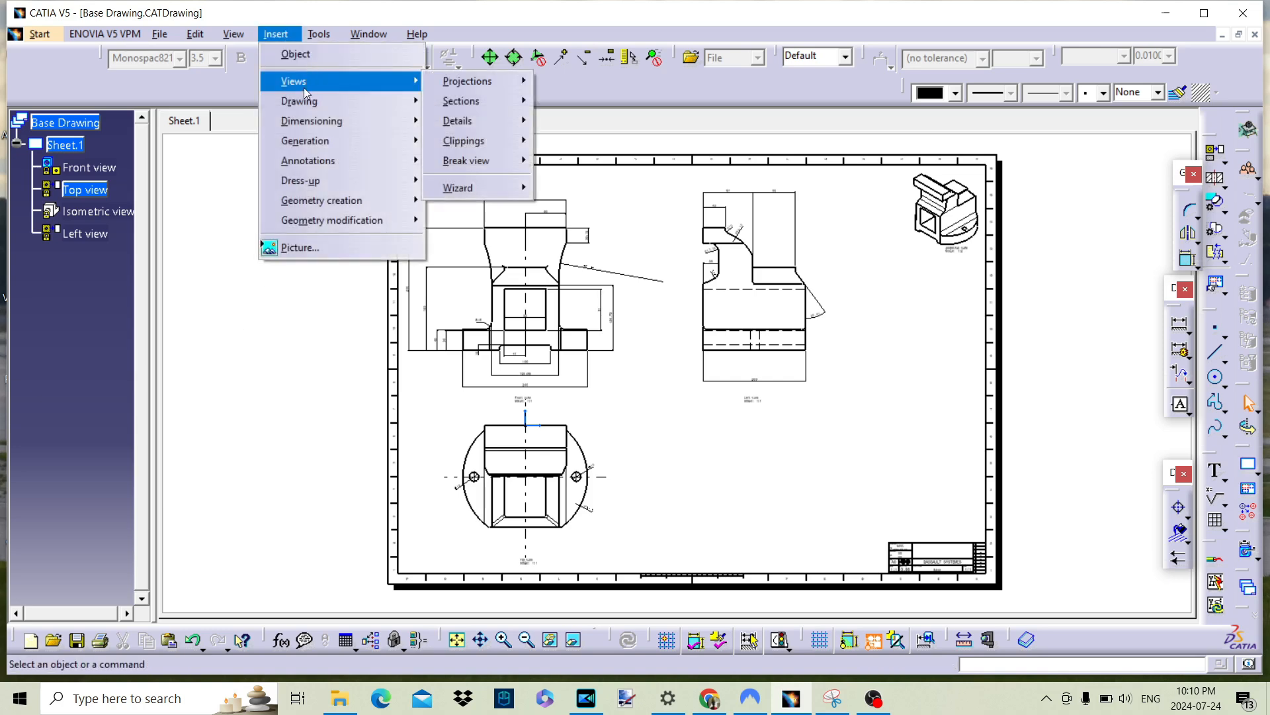
pyautogui.moveTo(299, 100)
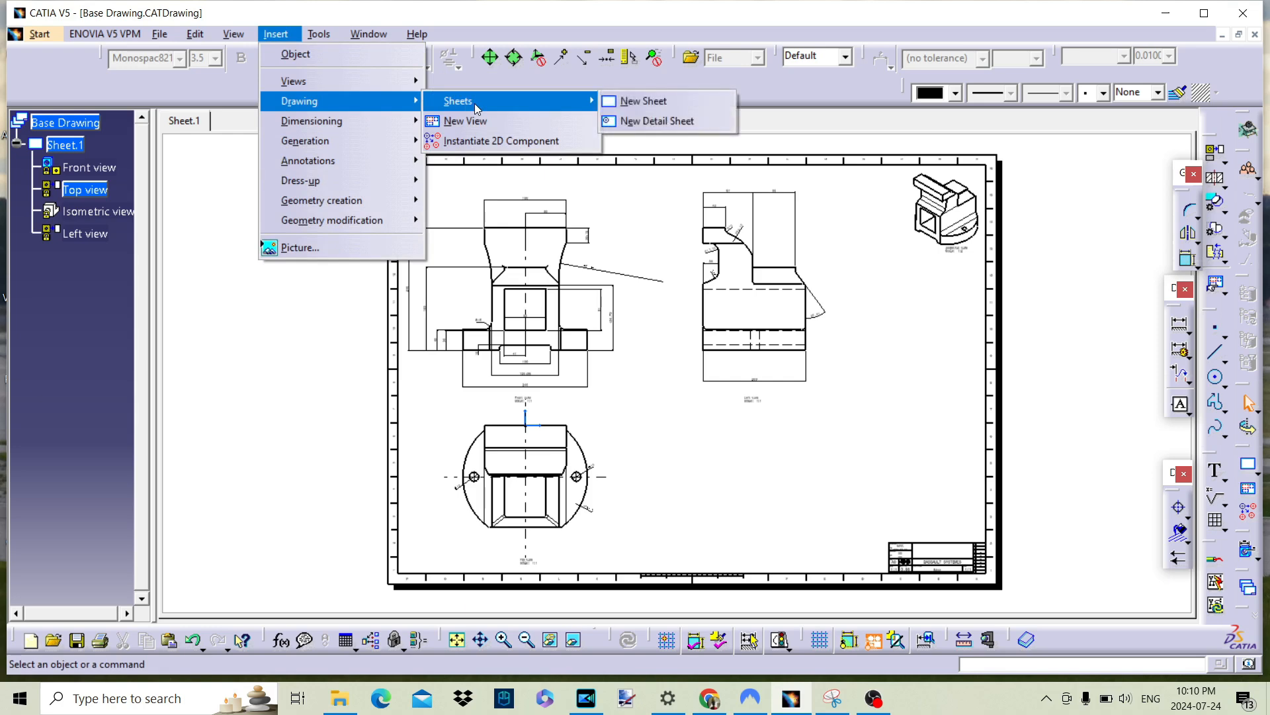
pyautogui.moveTo(642, 101)
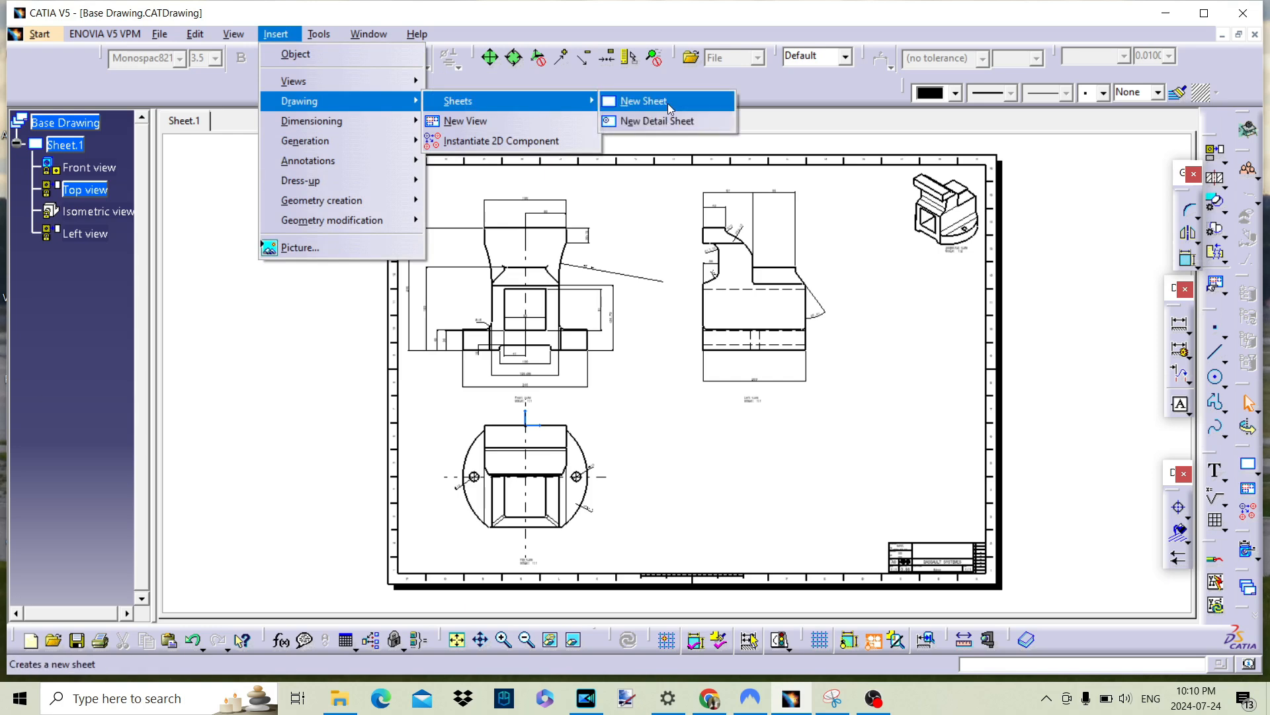
pyautogui.click(643, 101)
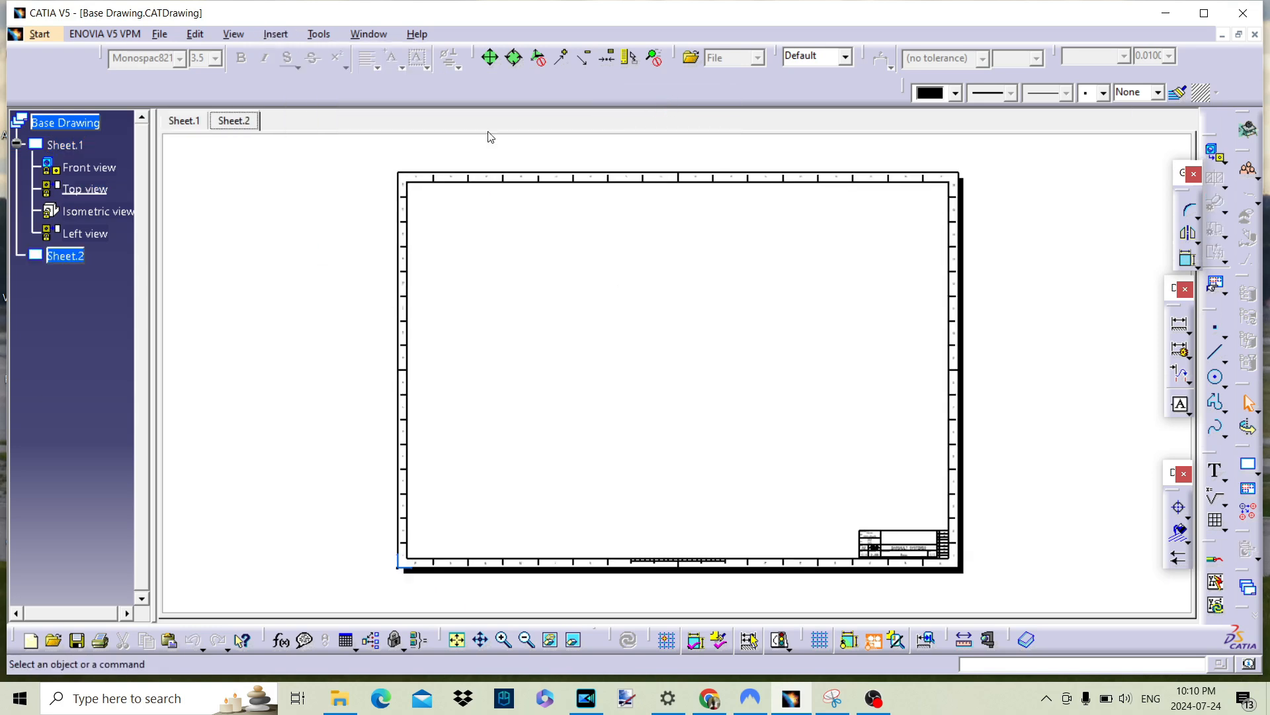
pyautogui.moveTo(298, 245)
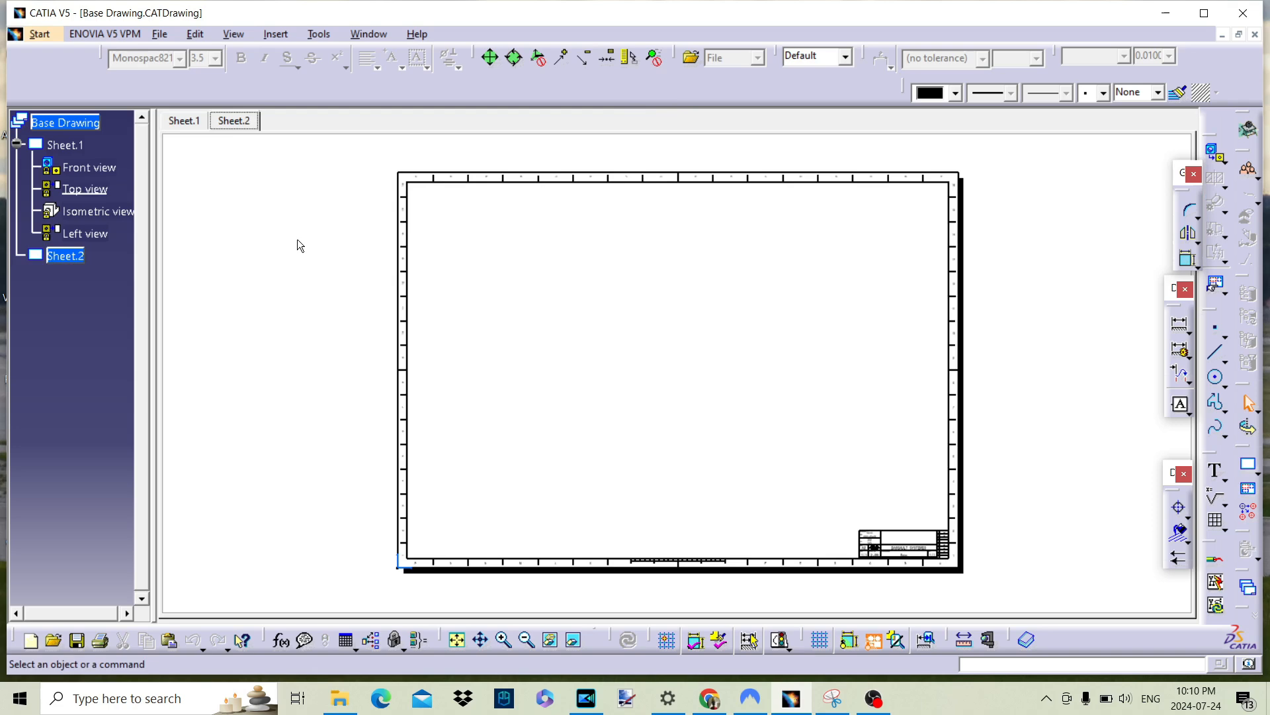
pyautogui.moveTo(238, 207)
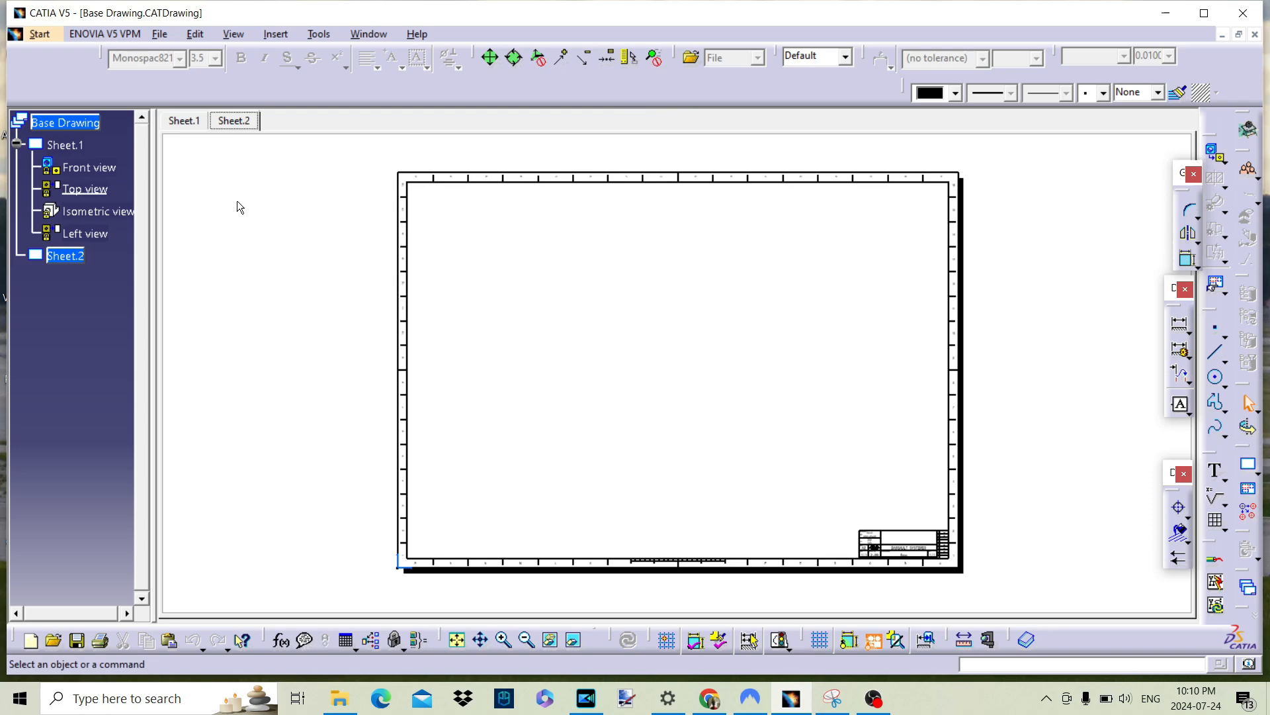
pyautogui.moveTo(145, 317)
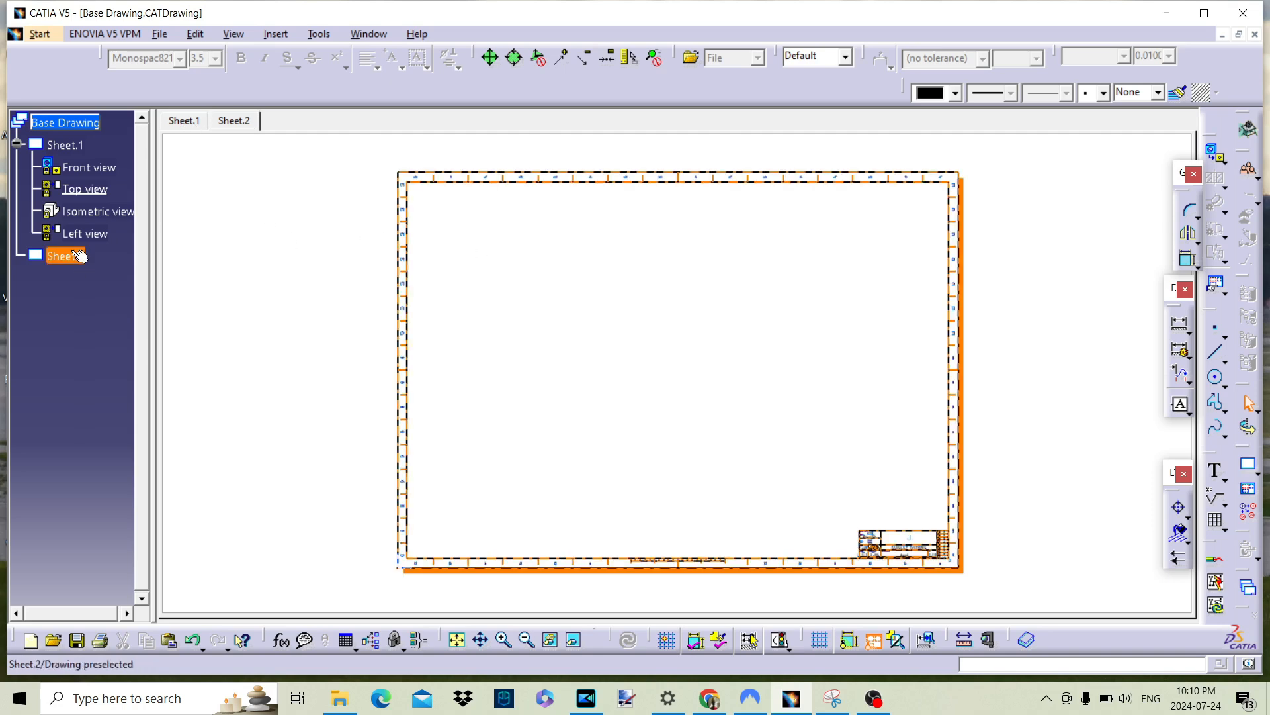
# Rename Sheet.2 to 'SHT2' in its Properties dialog
pyautogui.rightClick(61, 255)
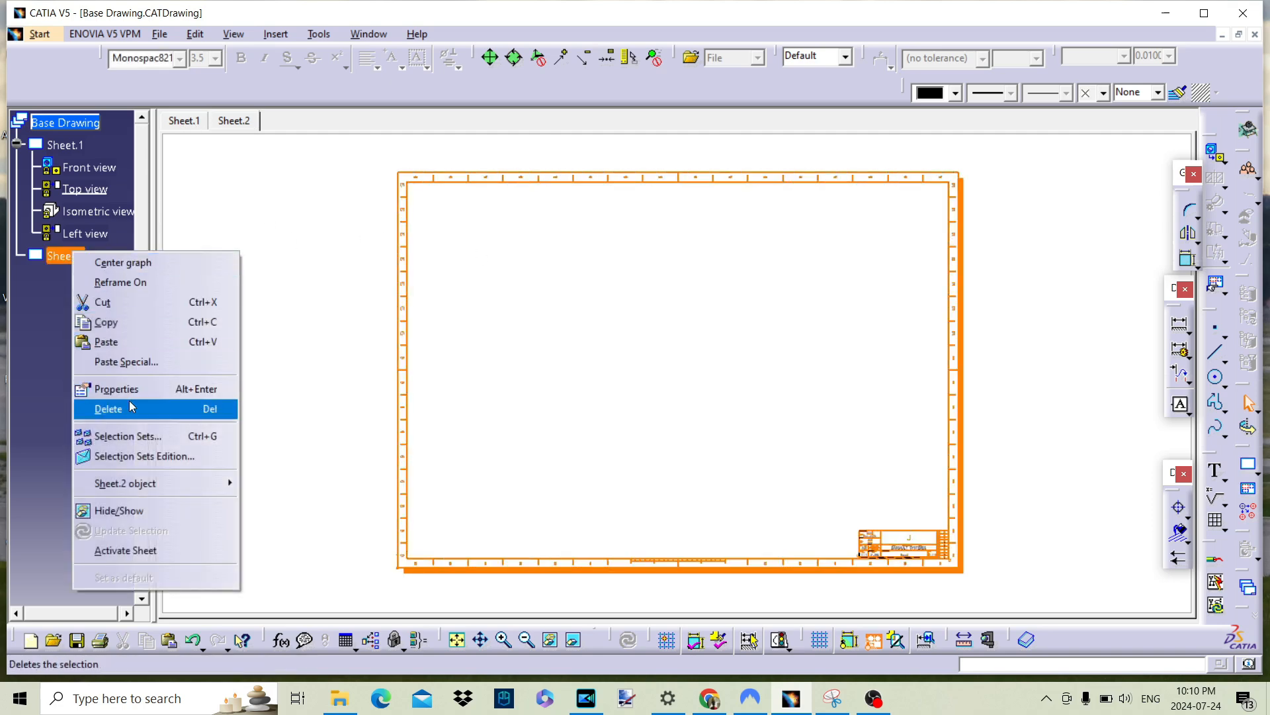
pyautogui.click(117, 388)
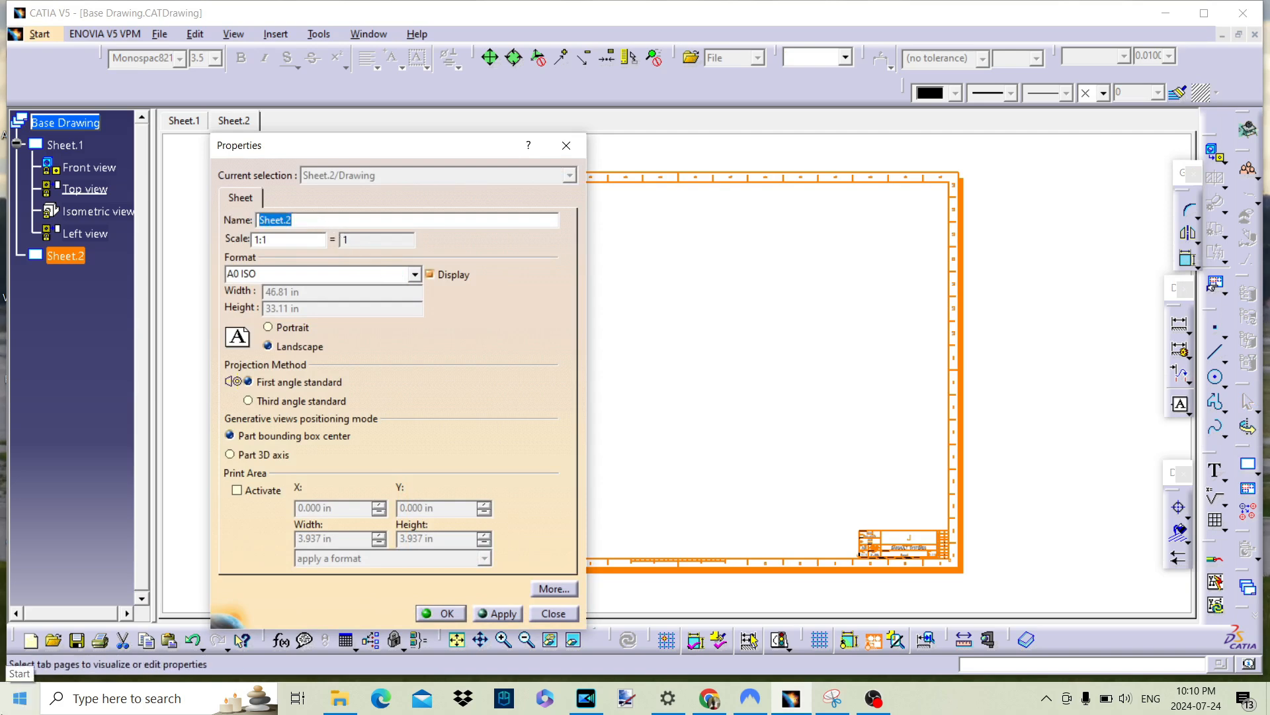
pyautogui.write('S')
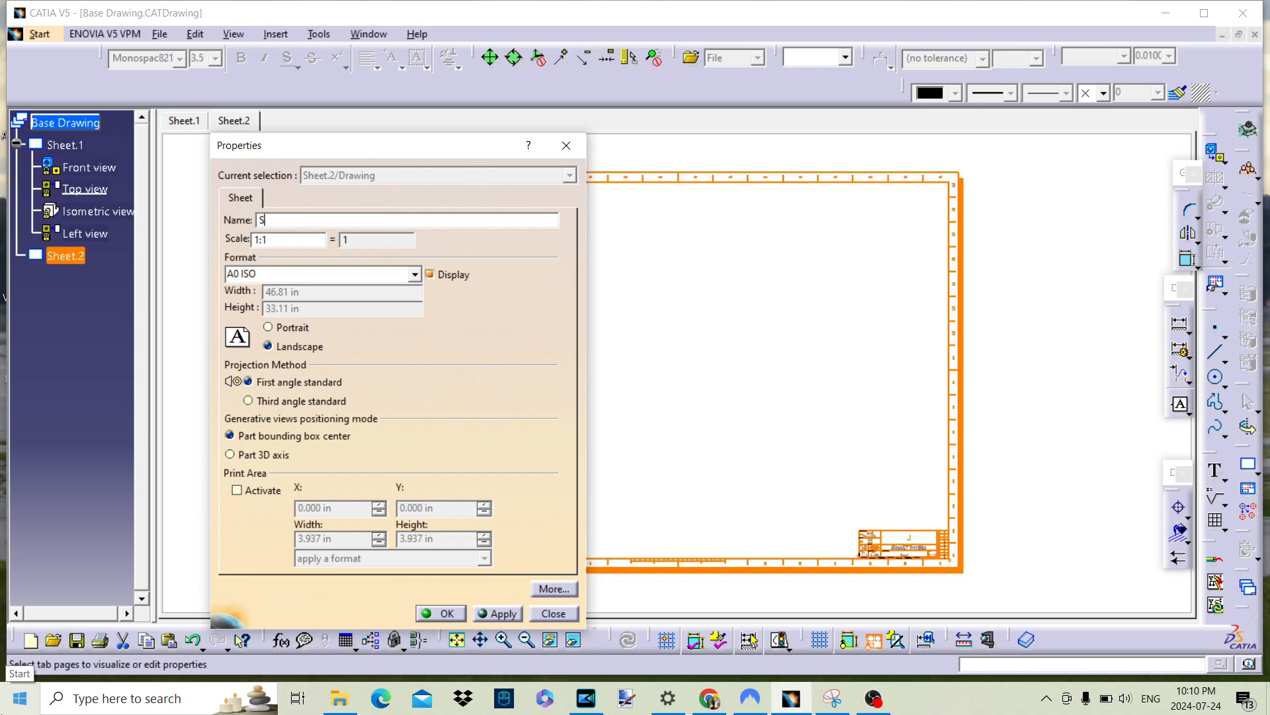
pyautogui.write('HT2')
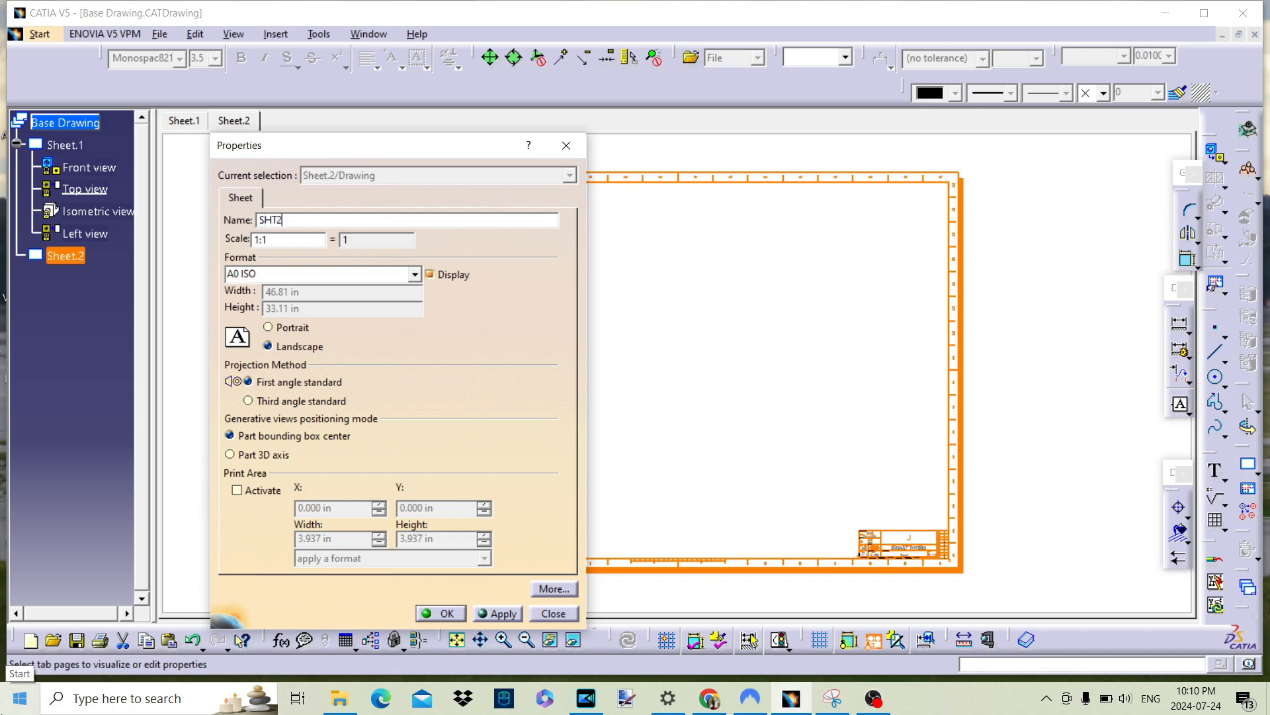
pyautogui.click(441, 613)
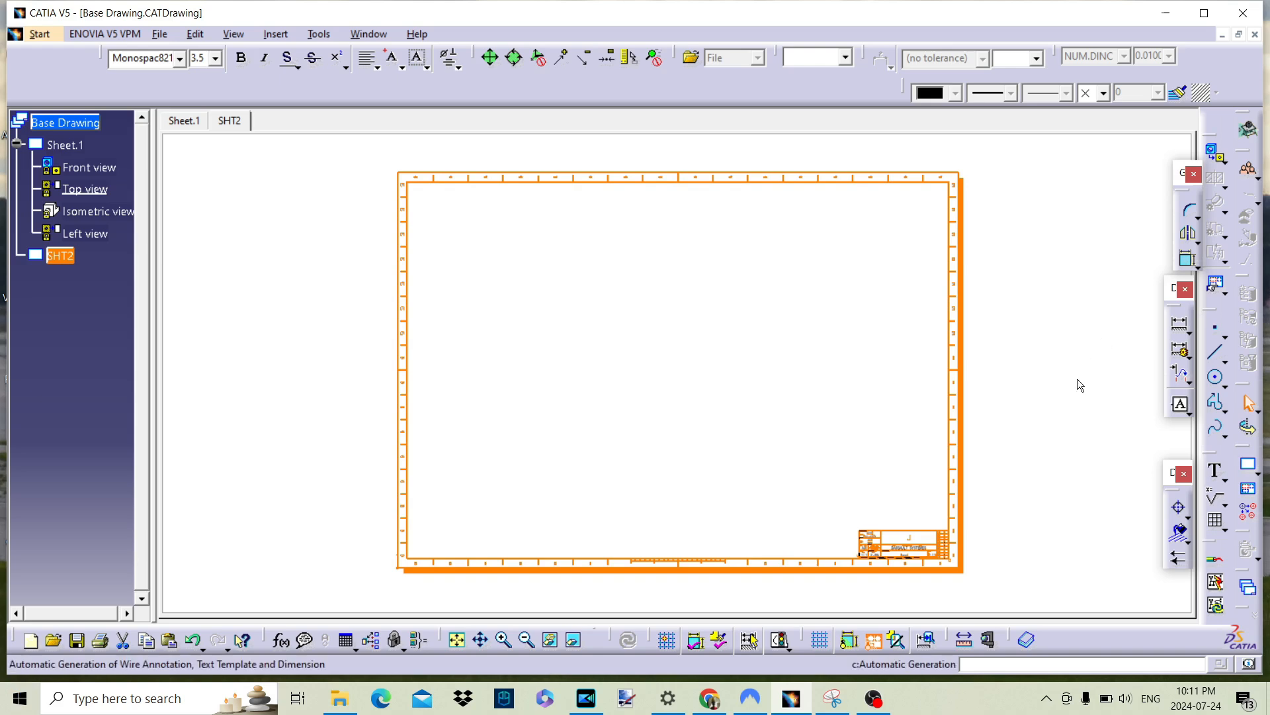
pyautogui.click(267, 265)
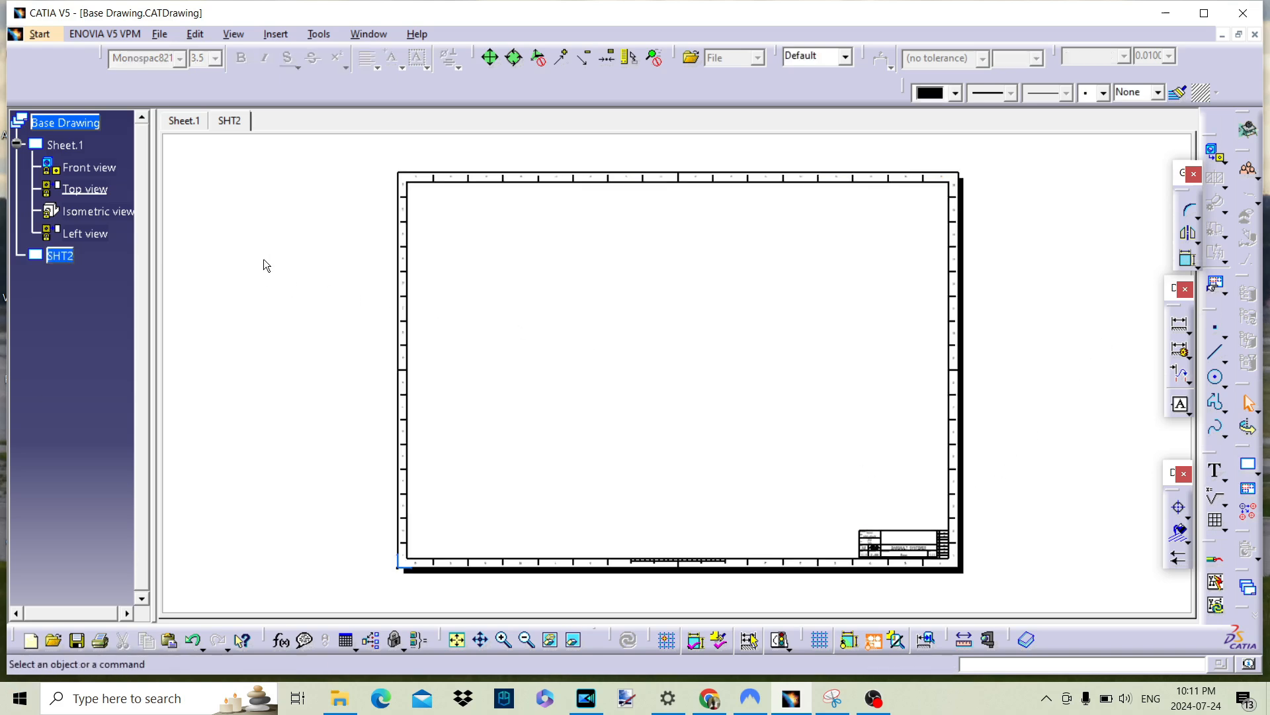
# Rename Sheet.1 to 'SHT1' through its properties
pyautogui.rightClick(65, 144)
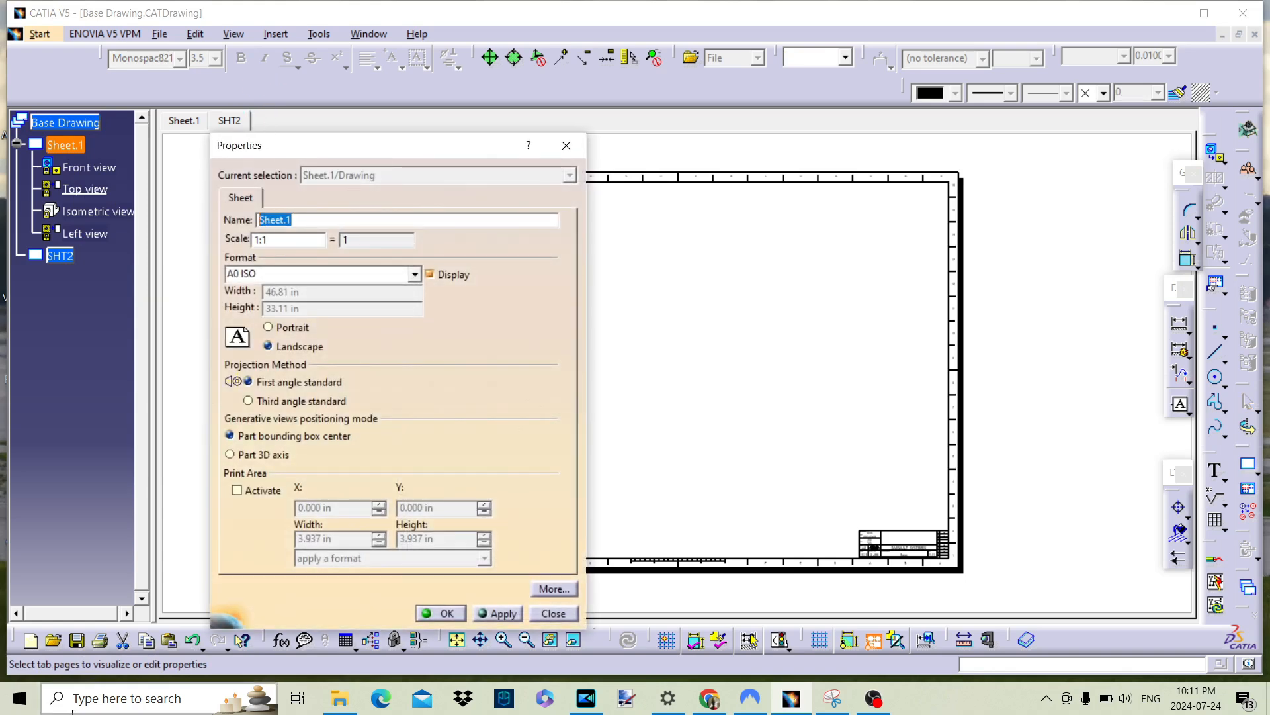
pyautogui.write('SHT')
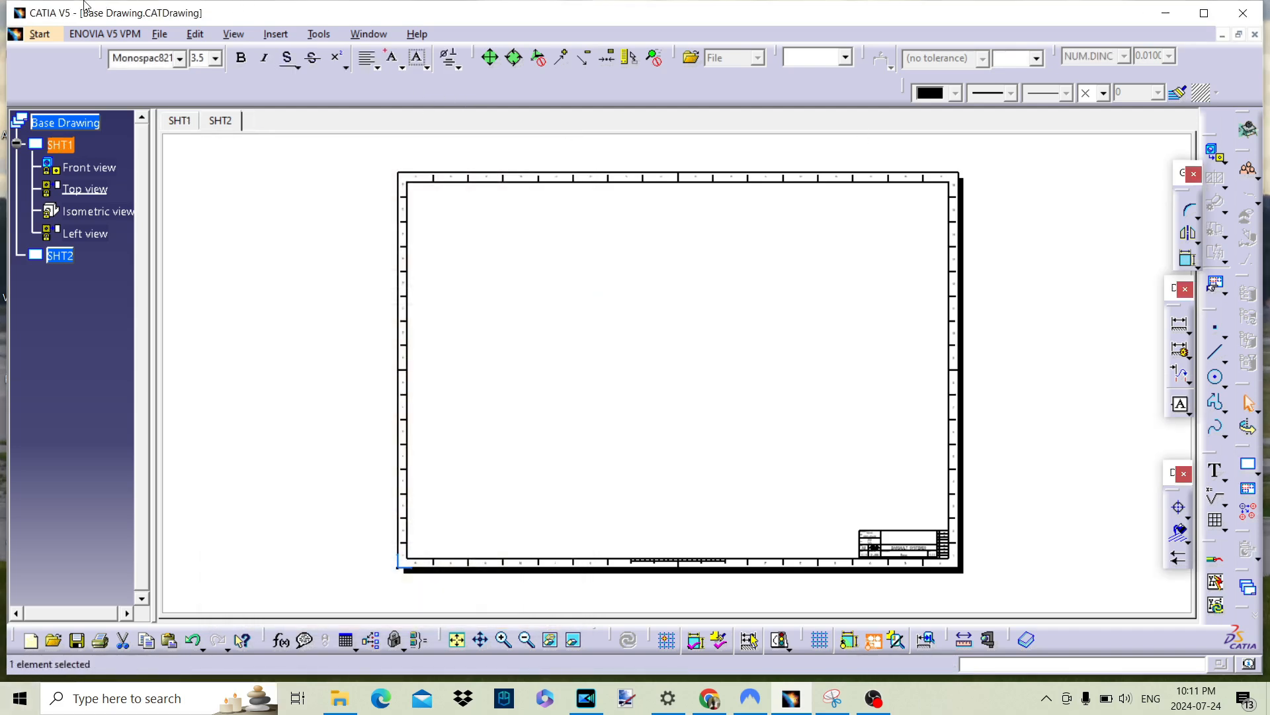
pyautogui.moveTo(296, 227)
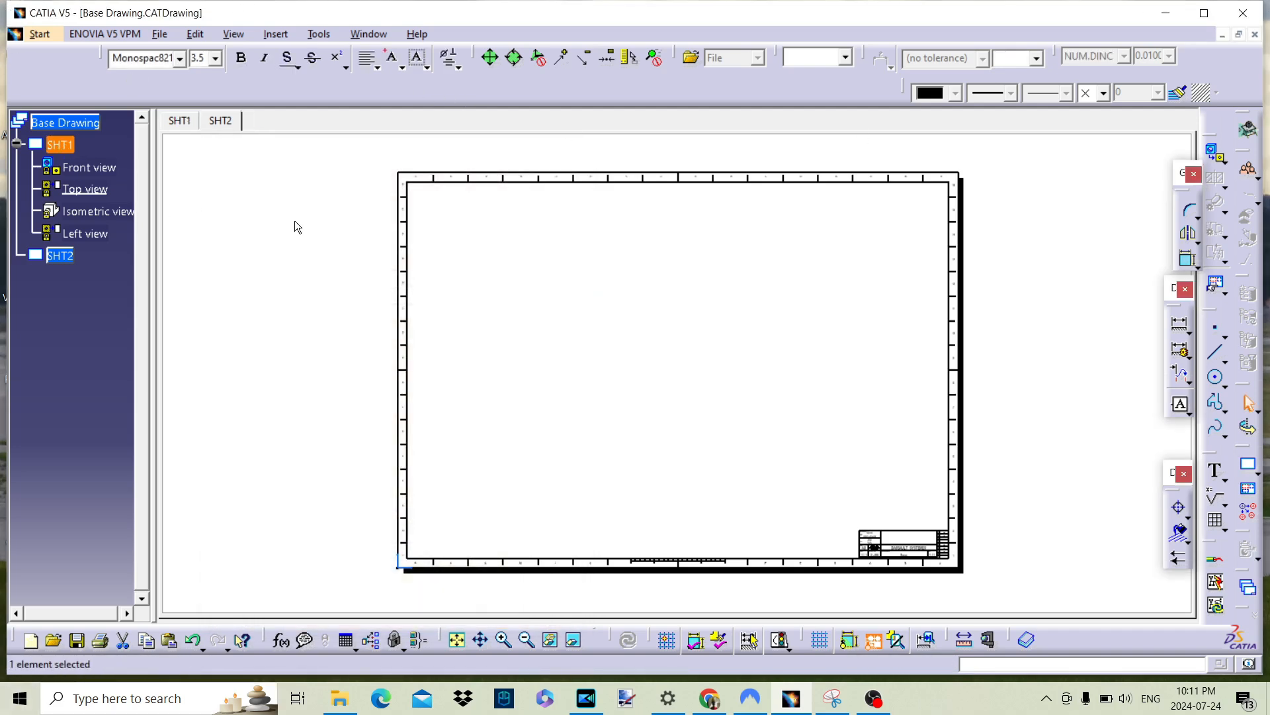